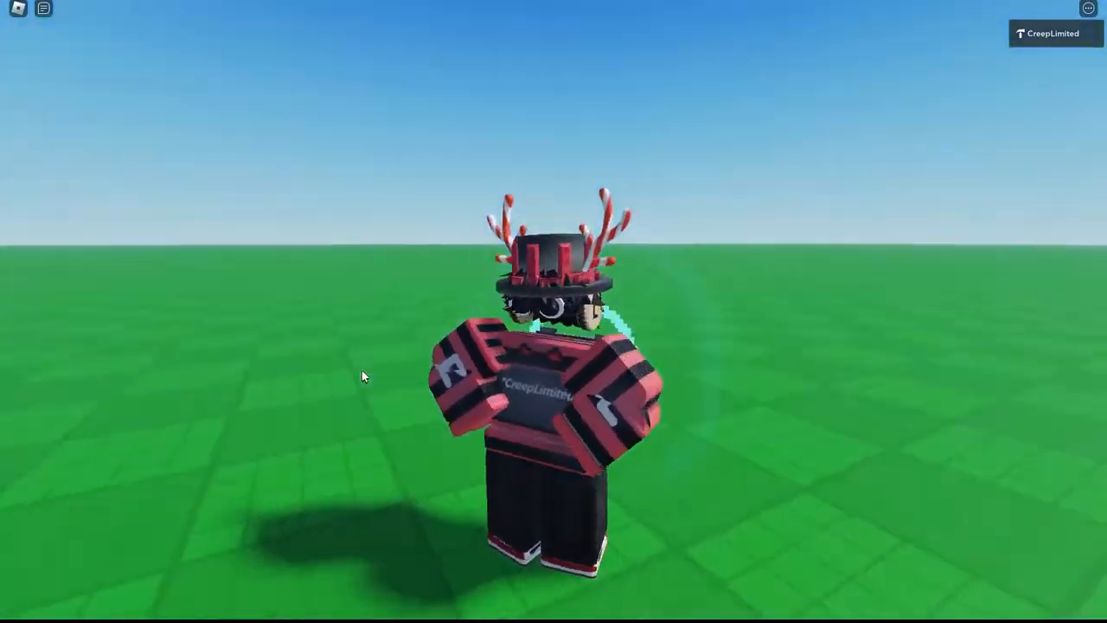
pyautogui.scroll(-3)
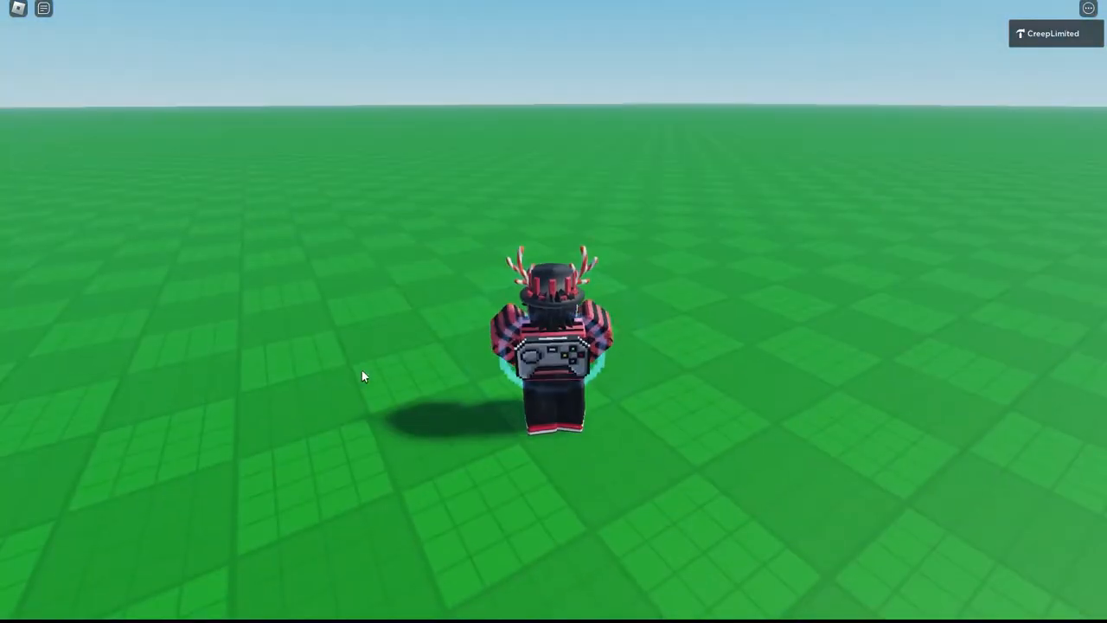